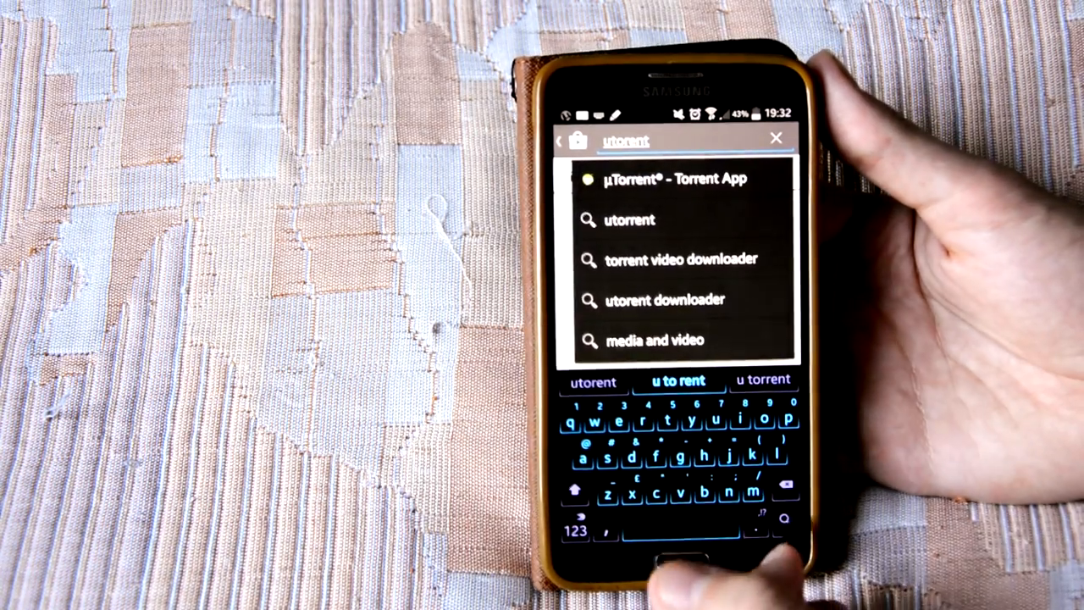
Search the Play Store for 'utorrent' and scroll through the µTorrent listing's description and reviews.
key("Enter")
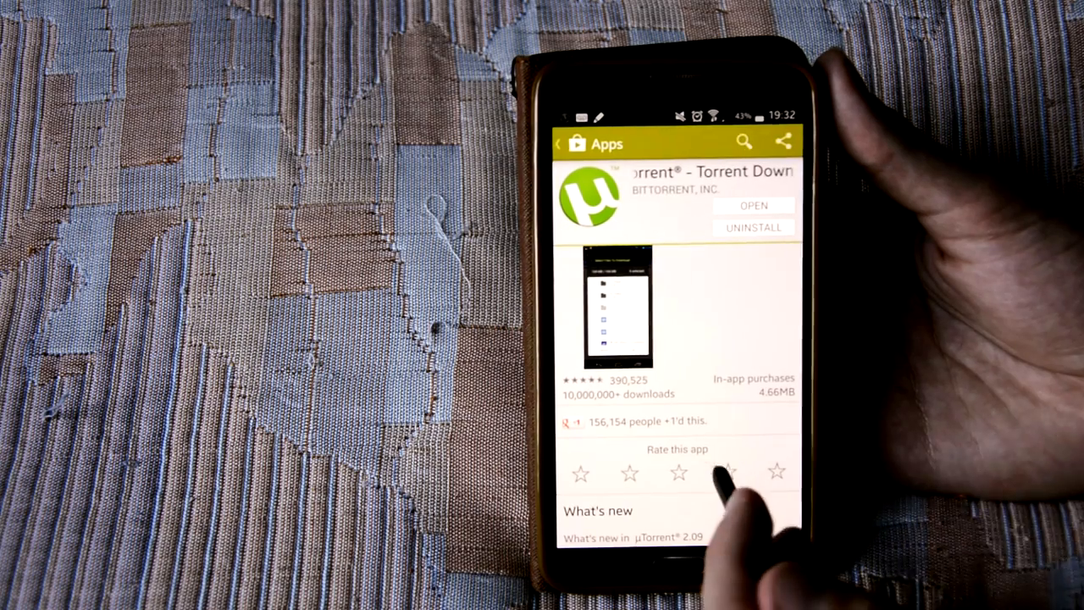
scroll("down", 3)
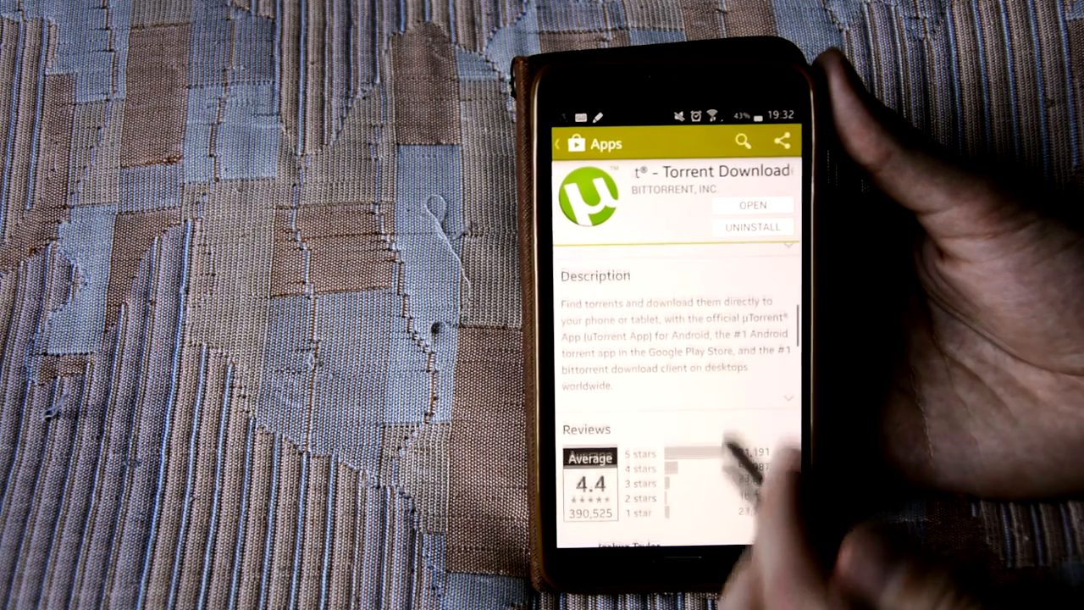
scroll("down", 3)
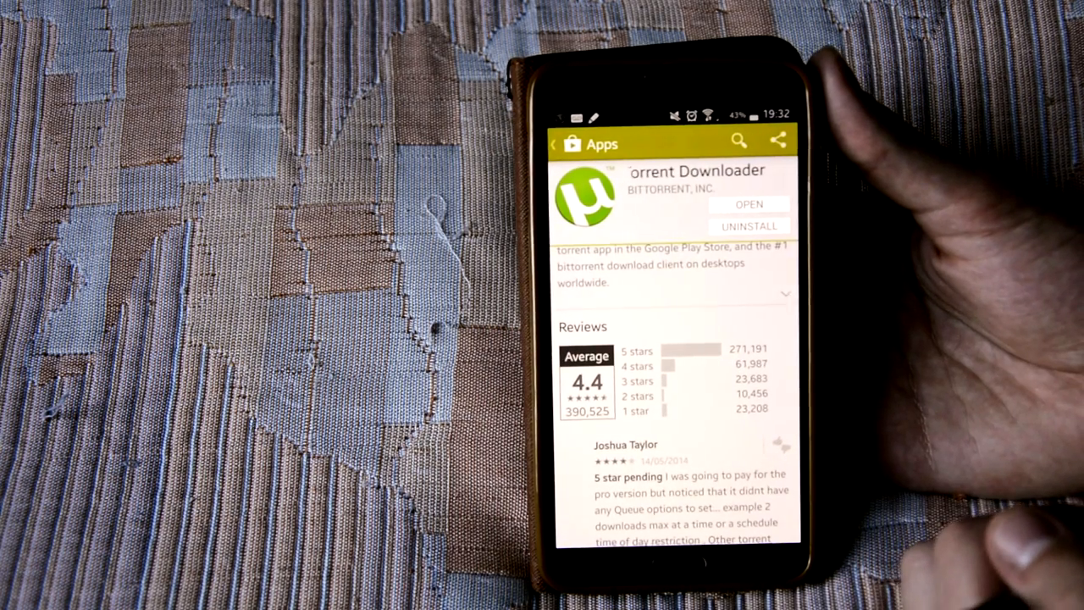
scroll("down", 3)
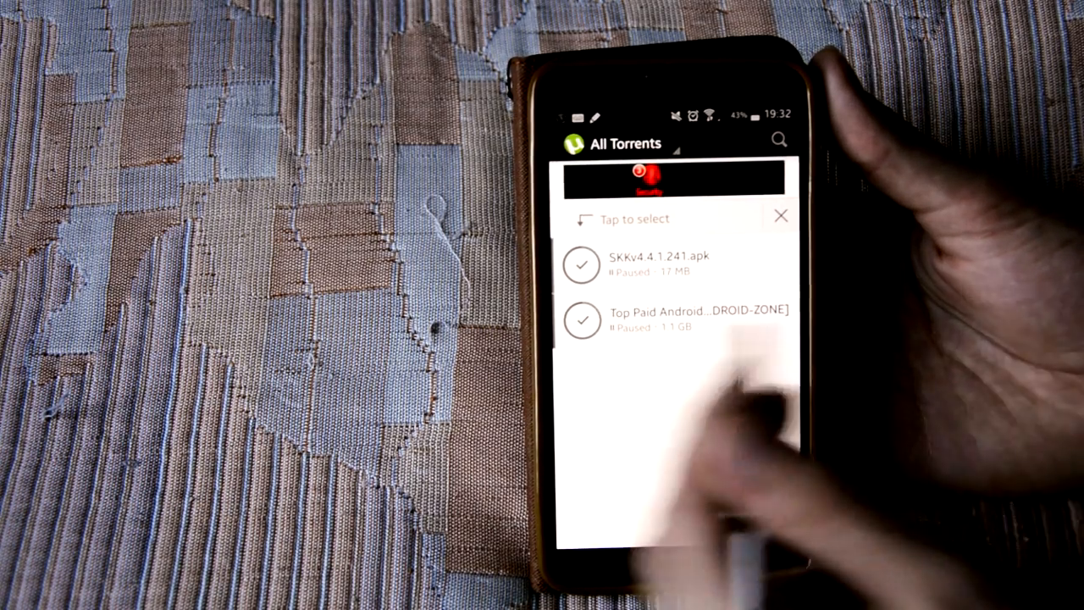
Launch µTorrent from its store page to show the All Torrents list with two paused downloads.
left_click(678, 319)
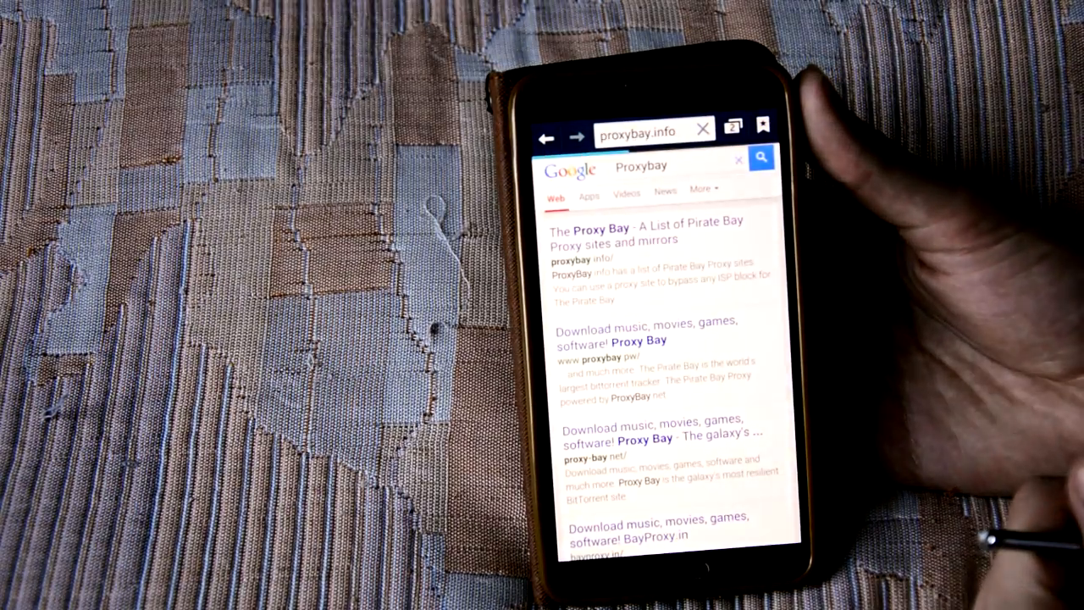
Bring up The Proxy Bay mirror list and scroll toward the pirateproxy.in entry.
left_click(632, 233)
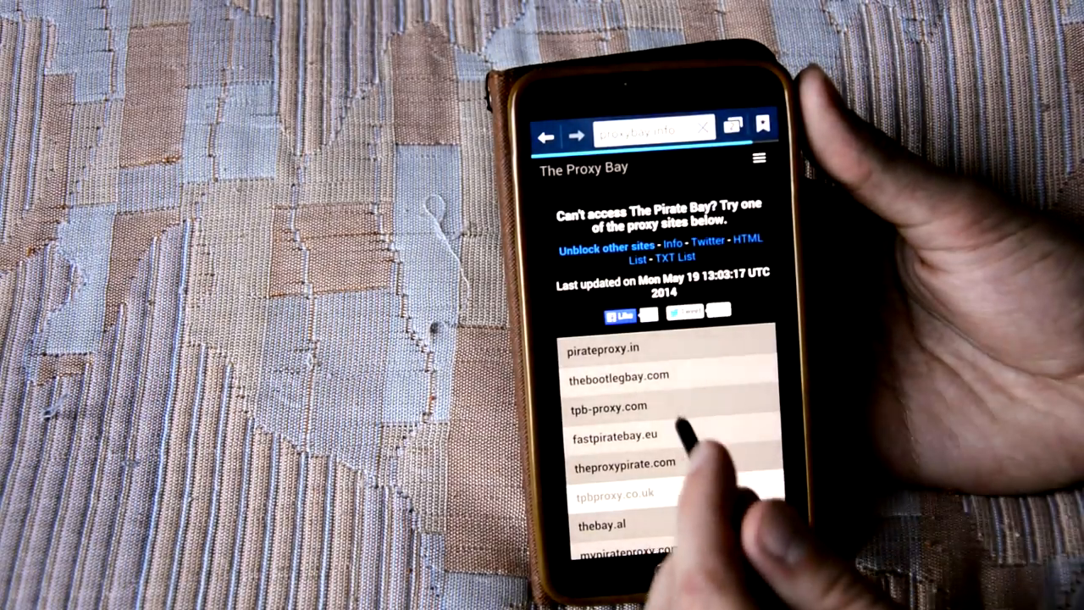
scroll("down", 3)
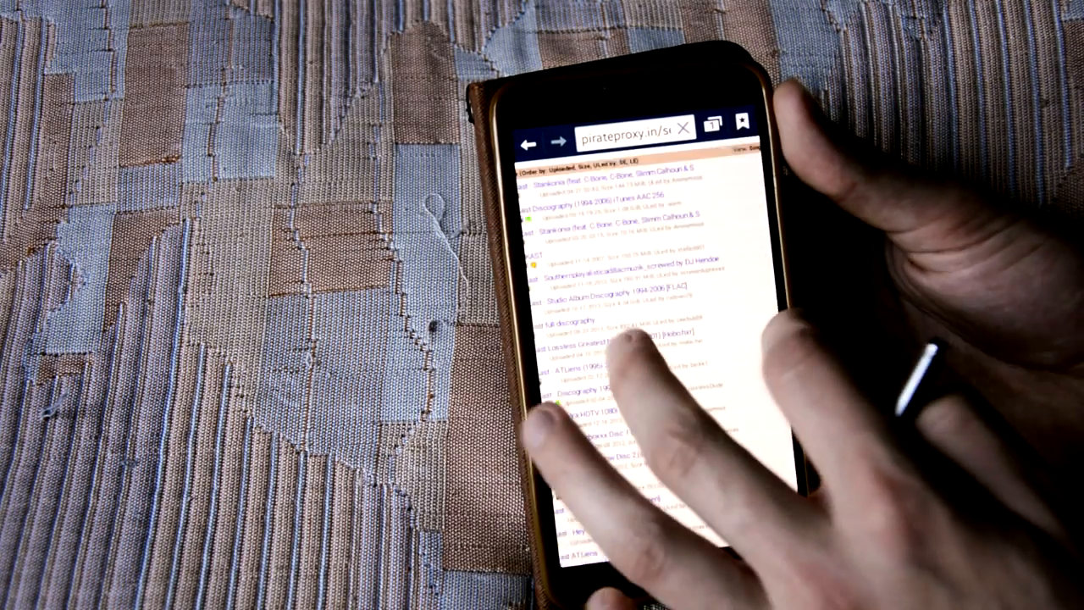
Scroll the OutKast search results on the proxy toward the wanted album torrent.
scroll("down", 3)
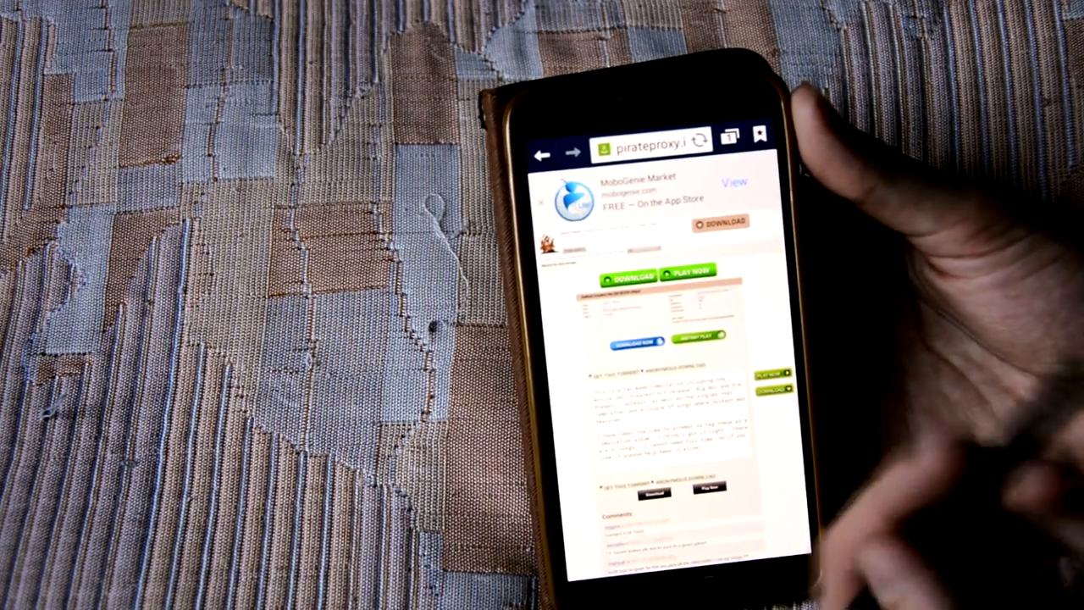
Scroll the OutKast torrent's detail page down toward the Get This Torrent magnet link.
scroll("down", 3)
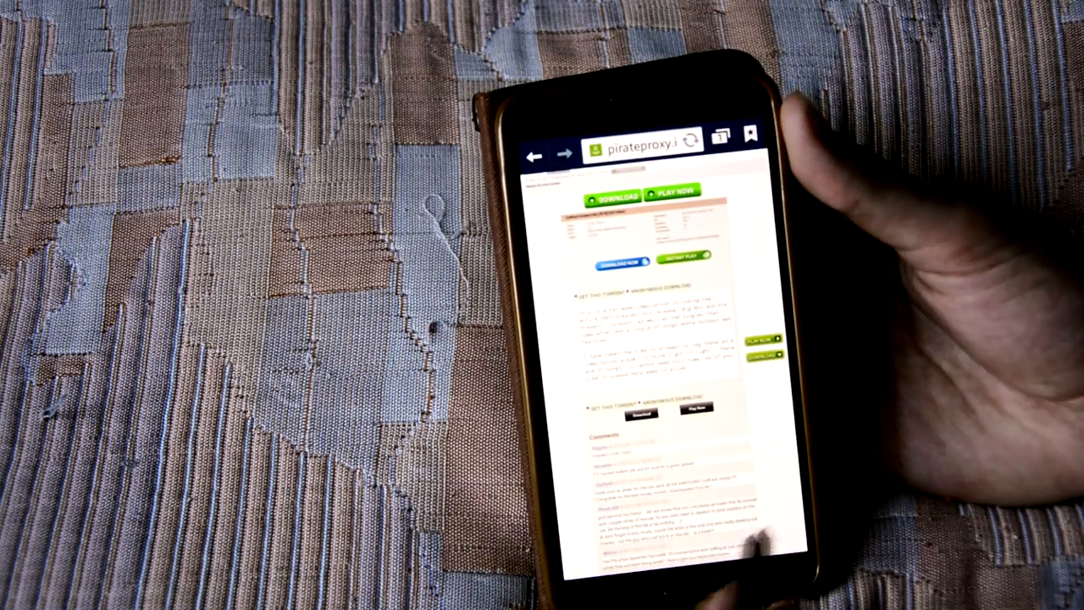
scroll("down", 3)
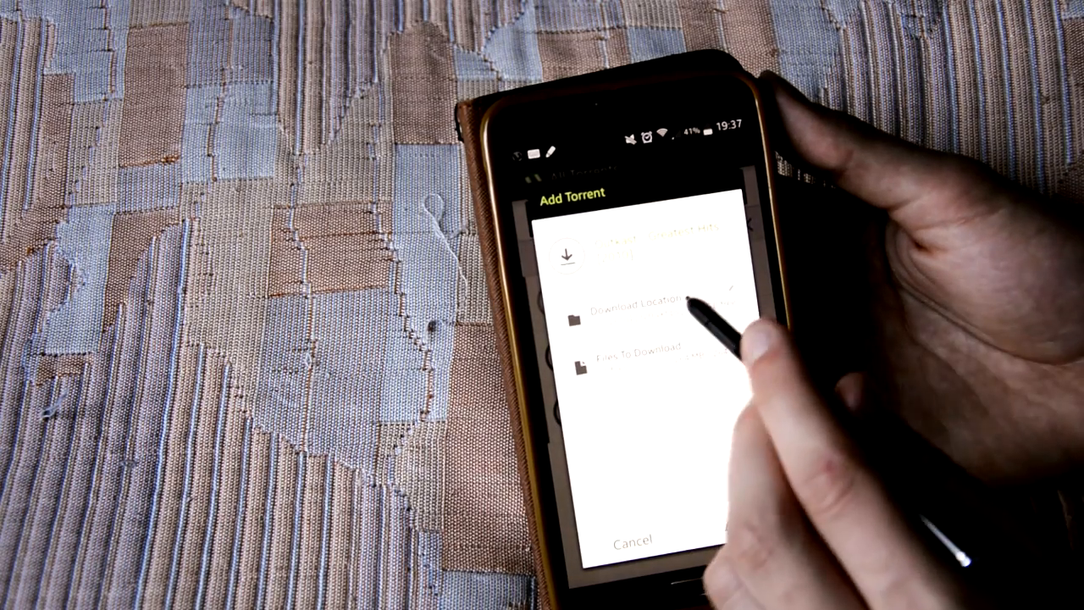
Add the Outkast - Greatest Hits [2010] torrent with its selected mp3 files and view its file list.
left_click(644, 303)
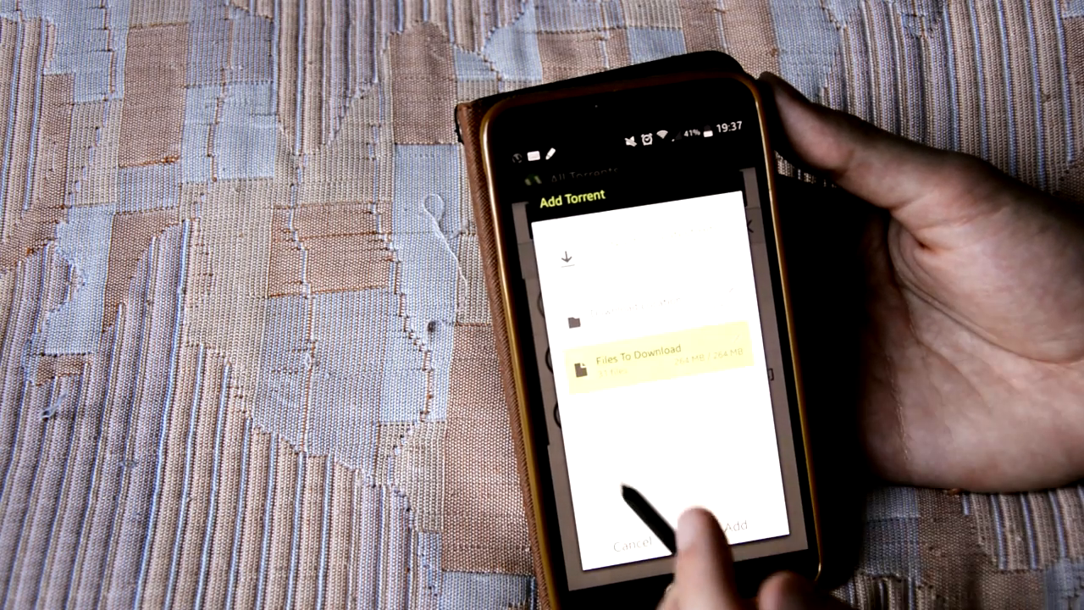
left_click(643, 355)
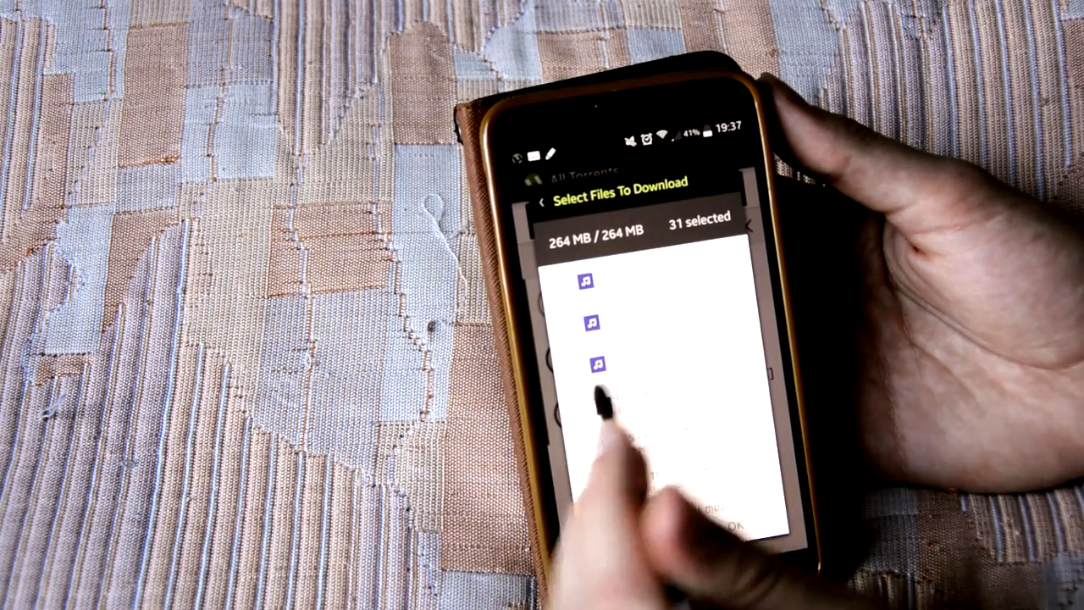
left_click(596, 364)
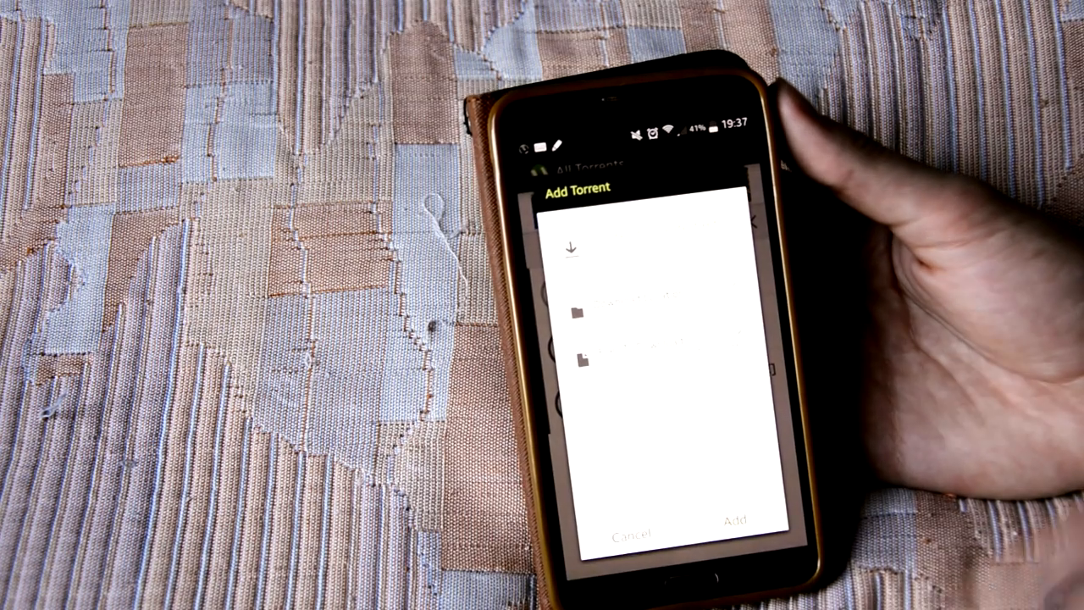
left_click(730, 519)
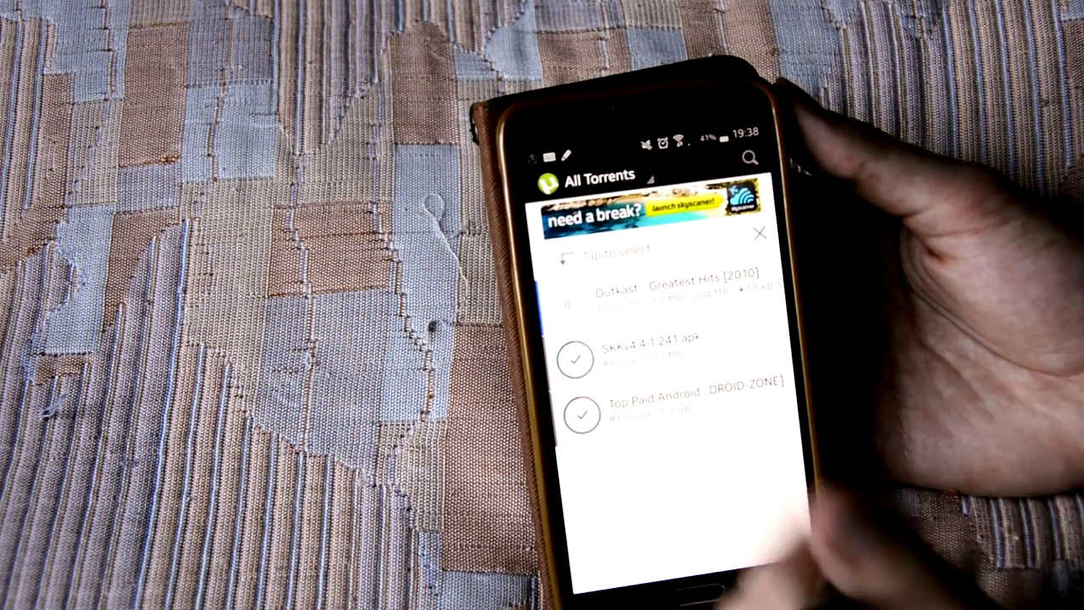
left_click(576, 305)
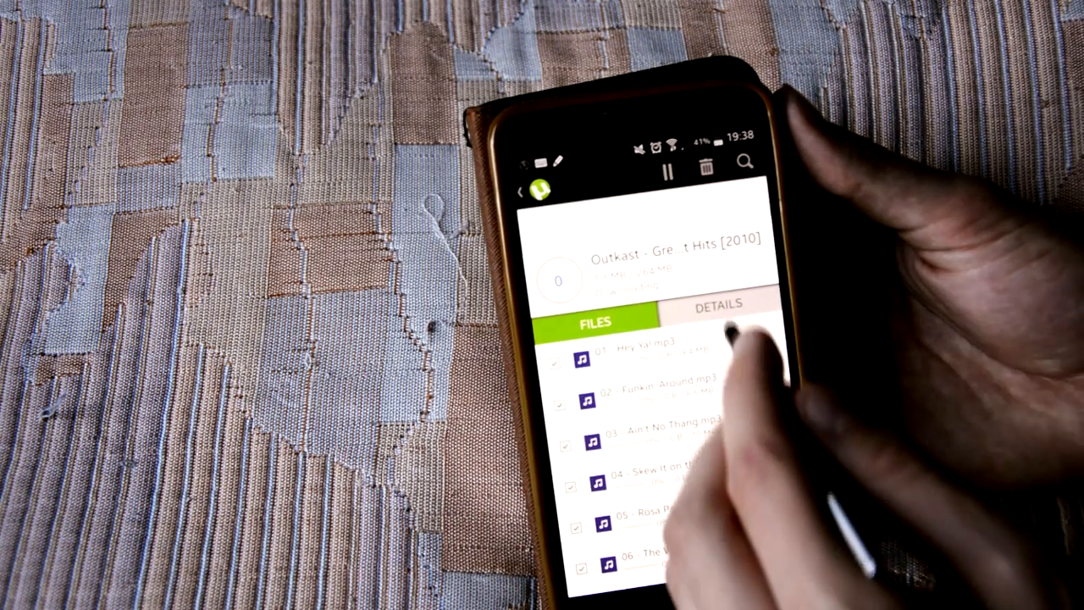
View the Outkast torrent's download details and check its Download Location.
left_click(718, 309)
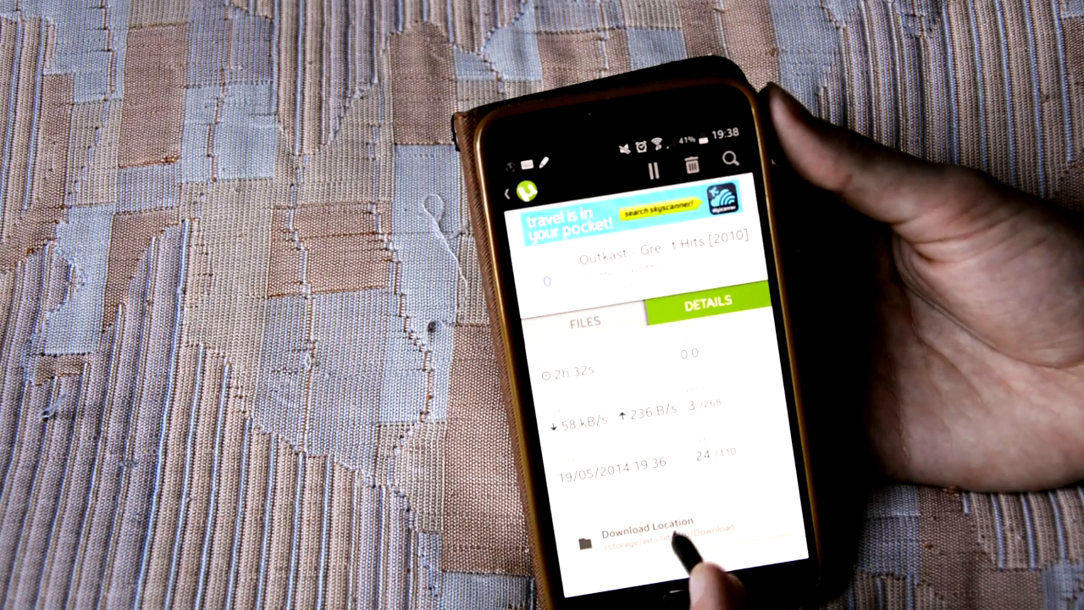
left_click(643, 534)
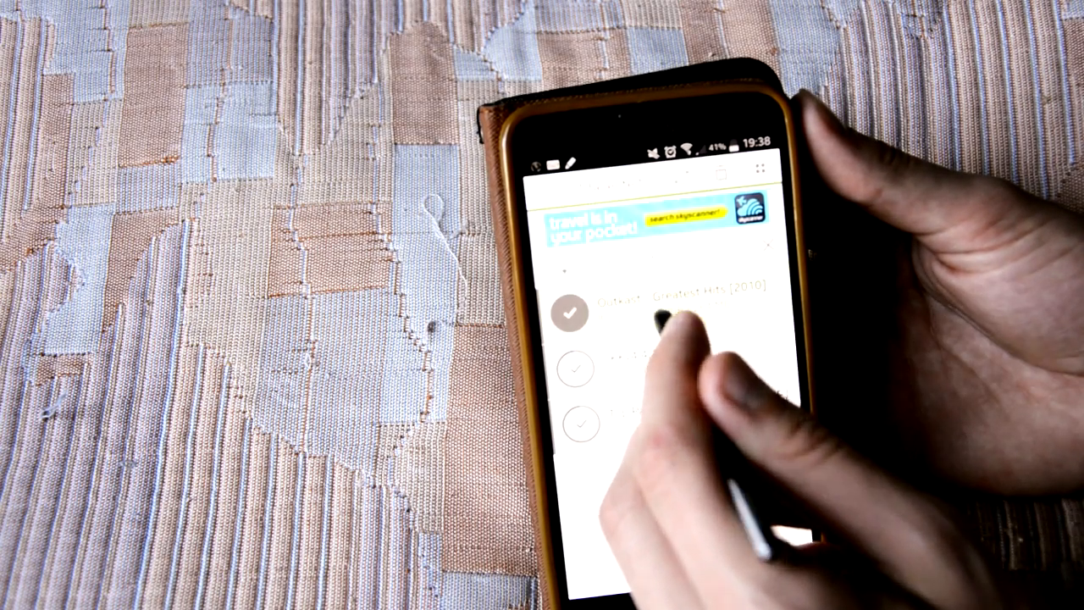
Leave the torrent list and bring up the Music app's Artists list.
left_click(571, 313)
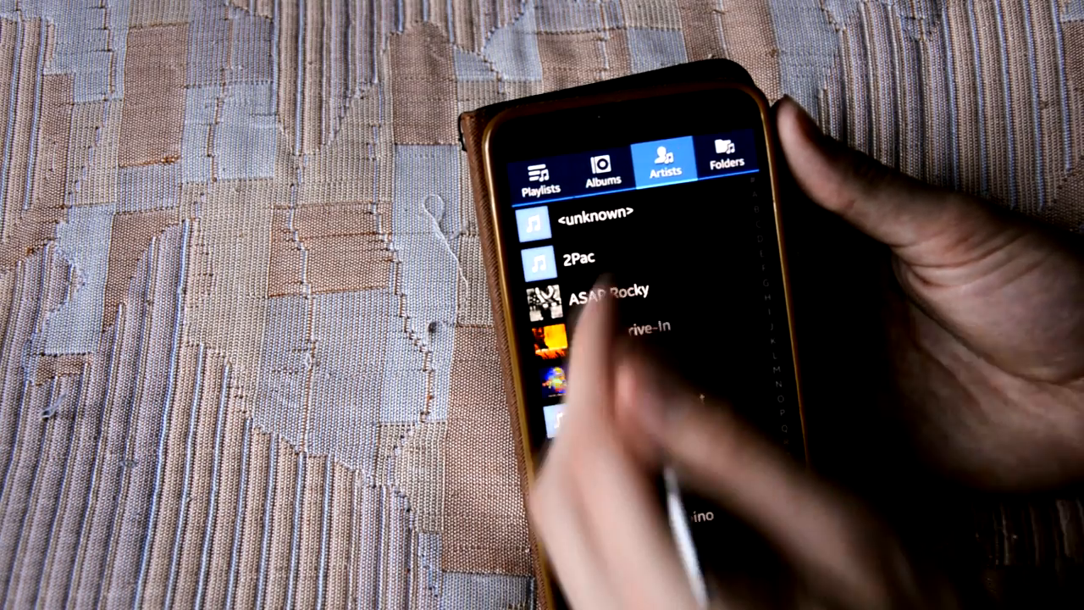
Find OutKast in the Artists list and browse its downloaded tracks such as Rosa Parks and Ms. Jackson.
scroll("down", 3)
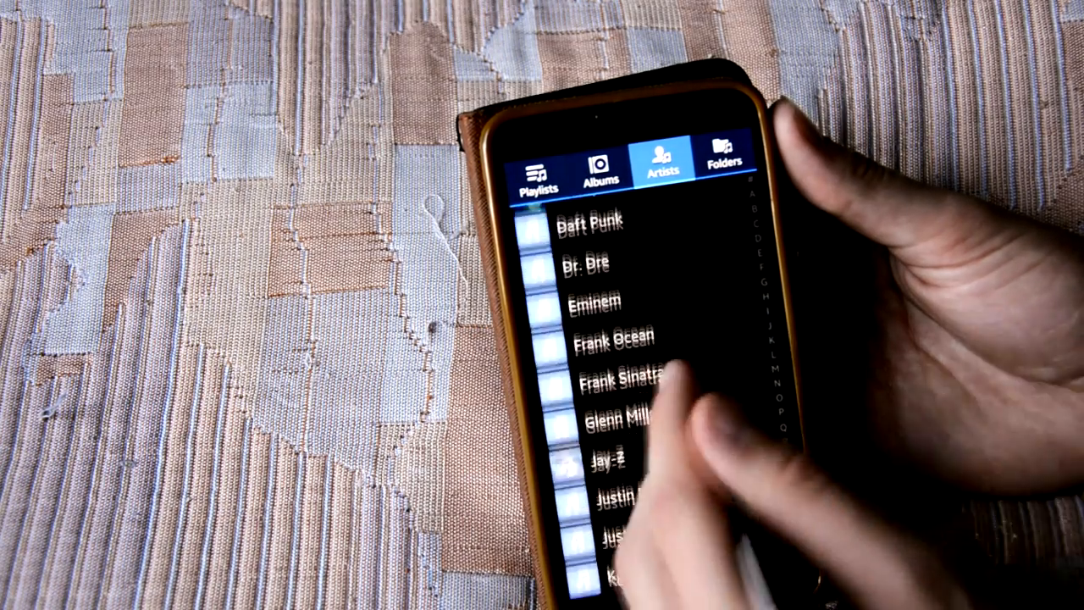
scroll("down", 3)
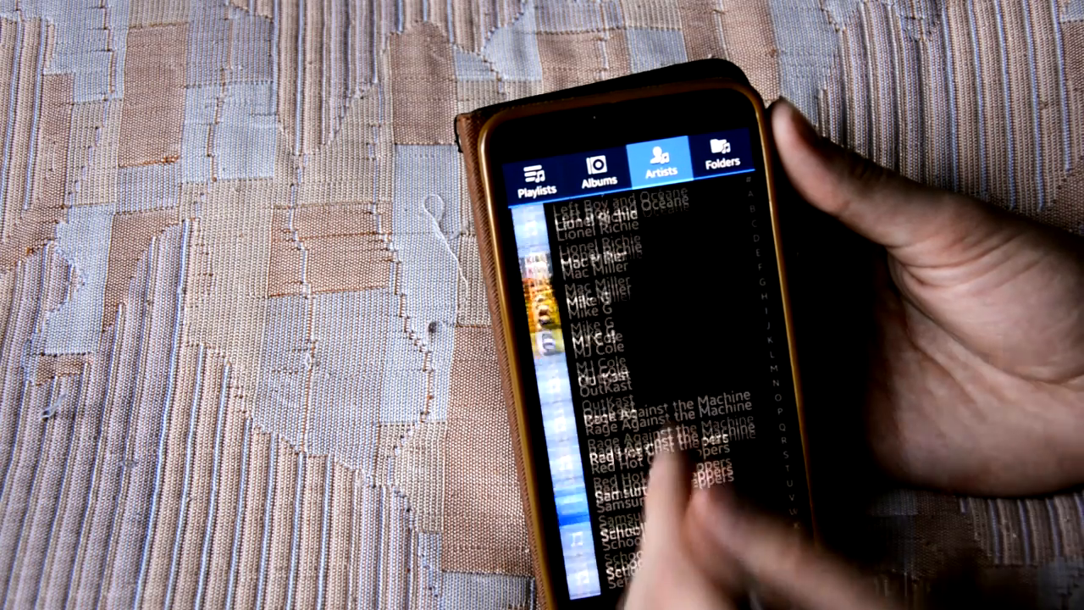
left_click(605, 381)
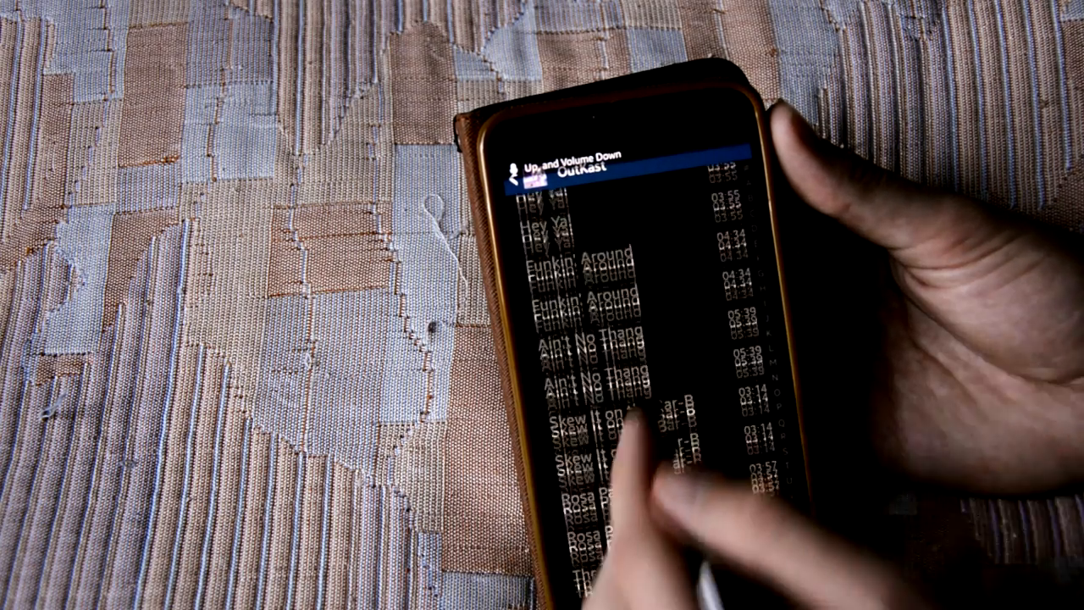
scroll("down", 3)
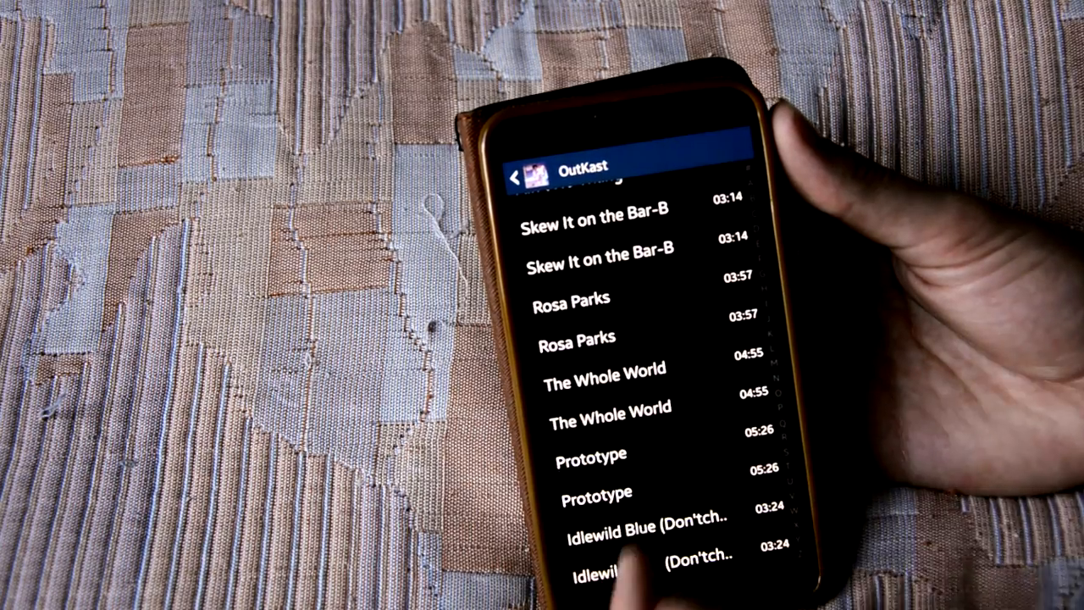
scroll("up", 3)
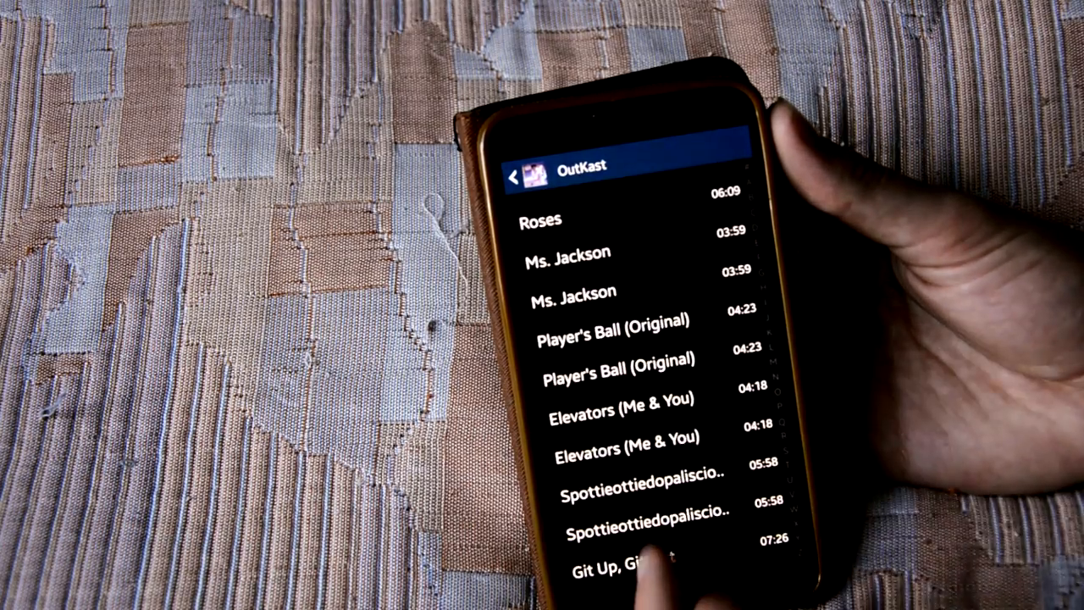
scroll("down", 3)
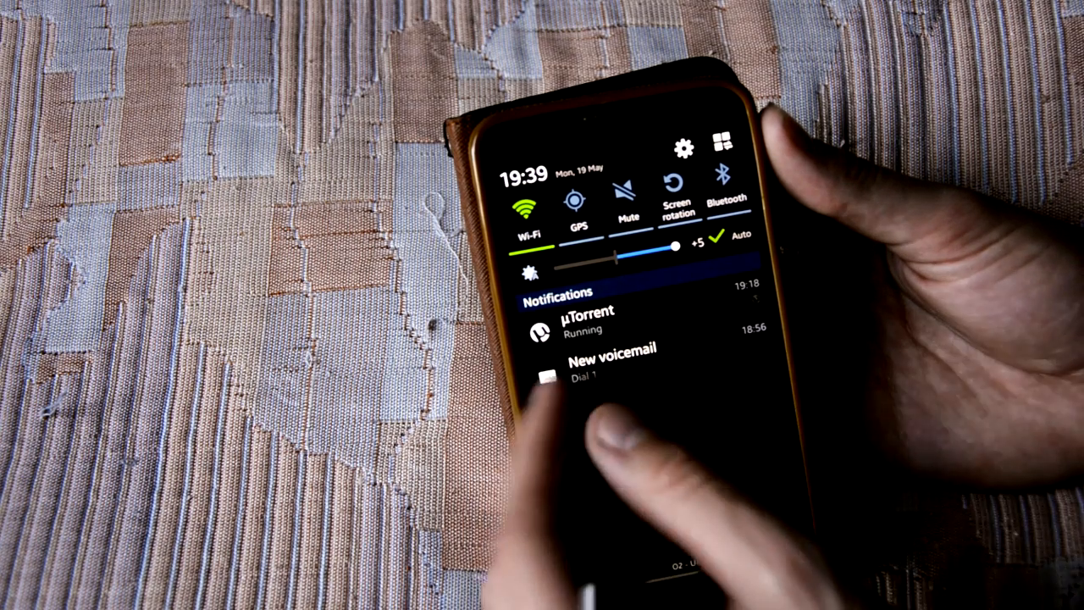
Reopen µTorrent from its Running notification to the All Torrents list with two checked entries.
left_click(587, 322)
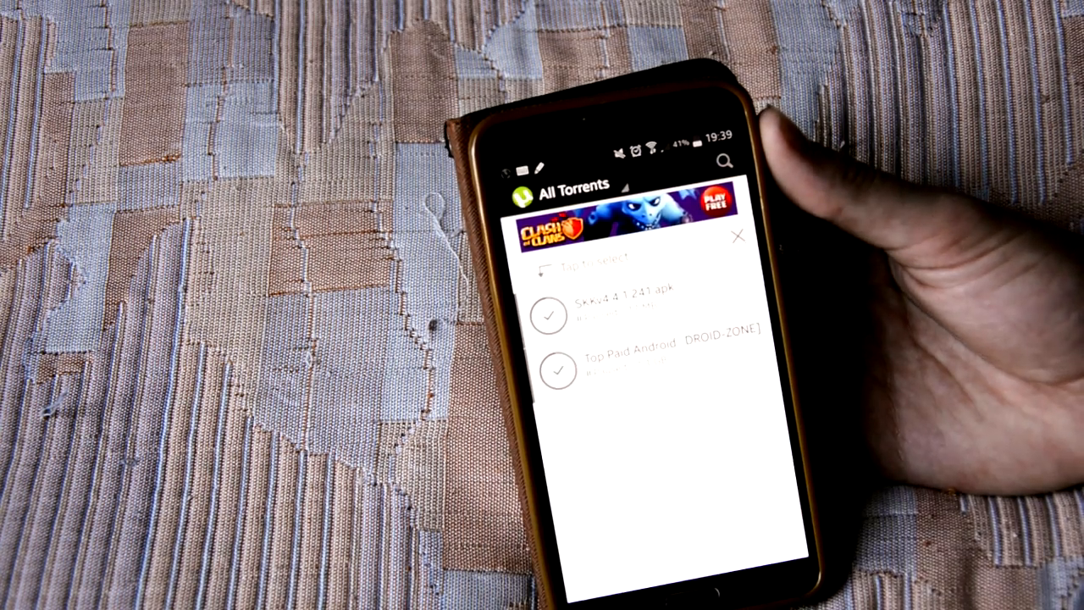